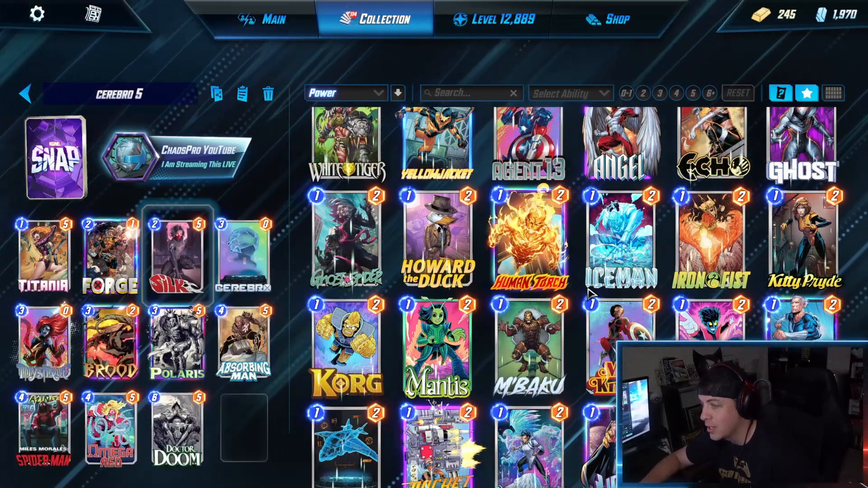
scroll(down, 3)
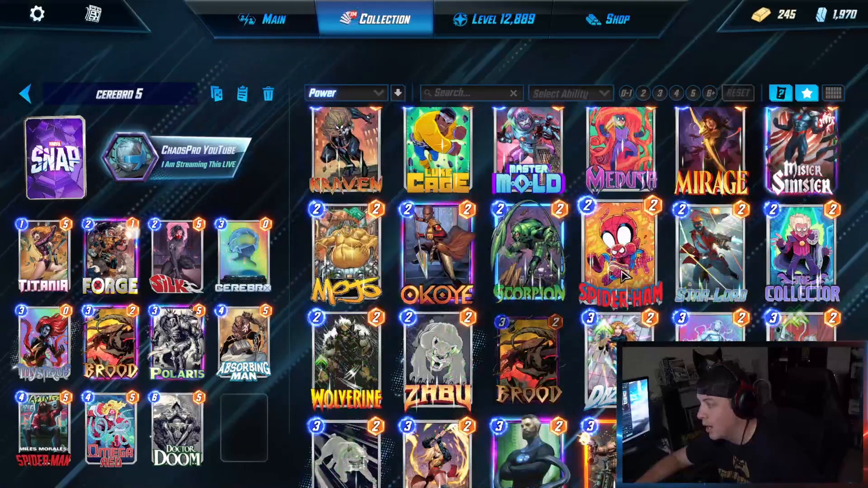